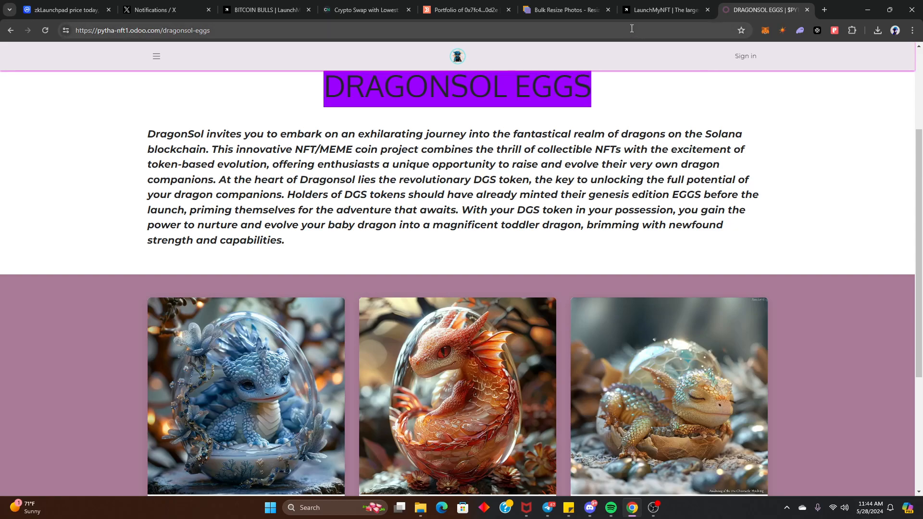
mouse_move(653, 173)
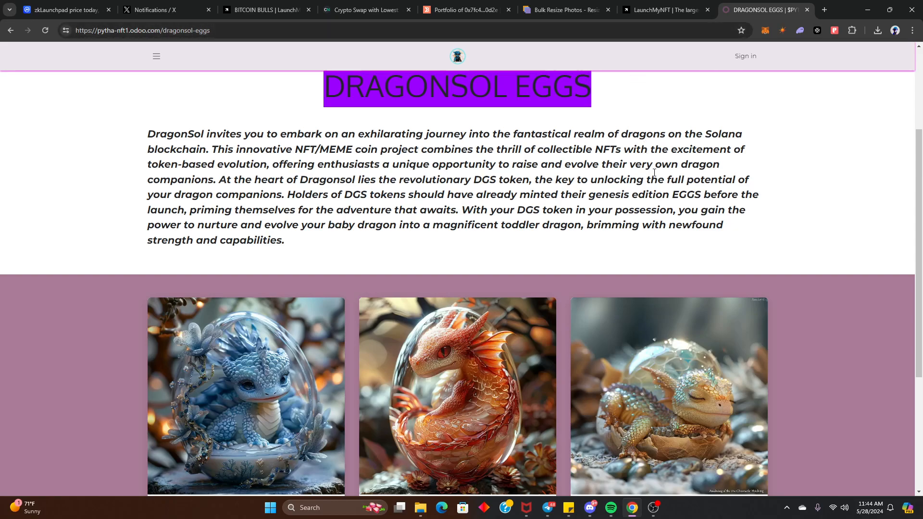
Step: Scroll the current page and operate the music player from its taskbar preview
scroll(down, 3)
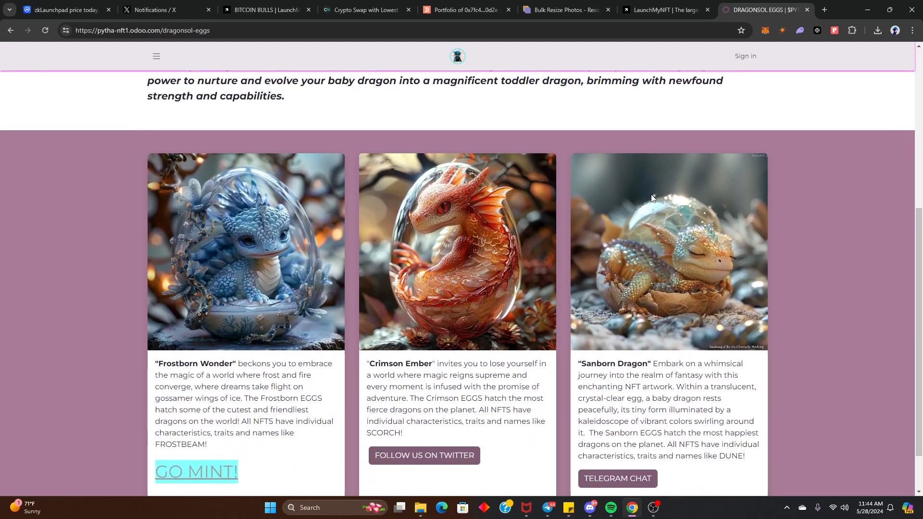
scroll(down, 3)
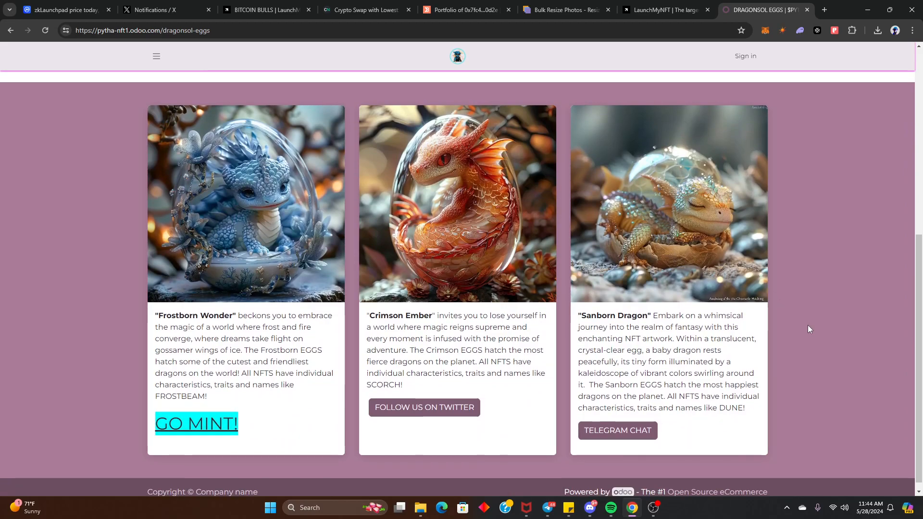
scroll(up, 3)
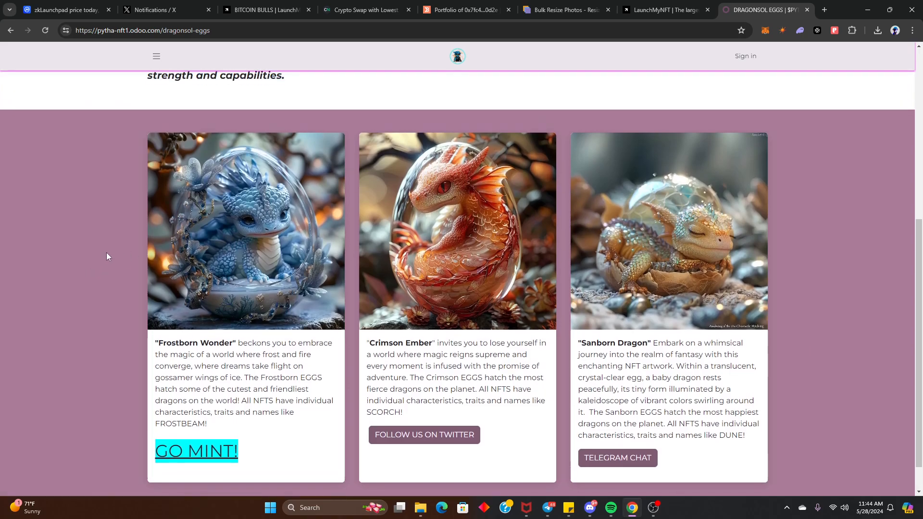
scroll(up, 3)
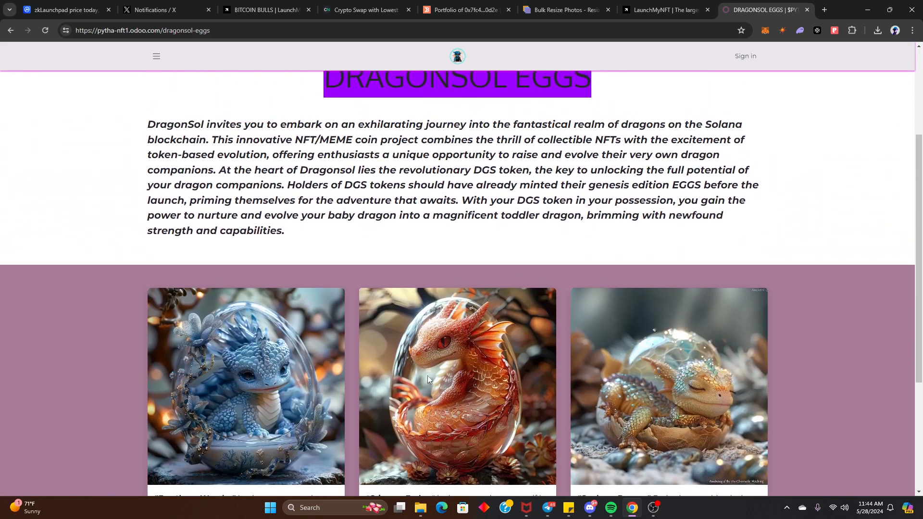
click(610, 508)
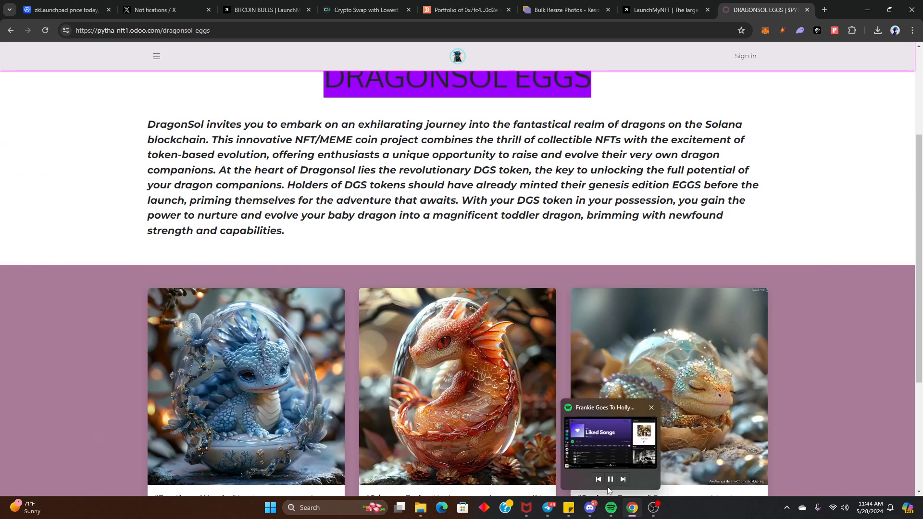
click(610, 478)
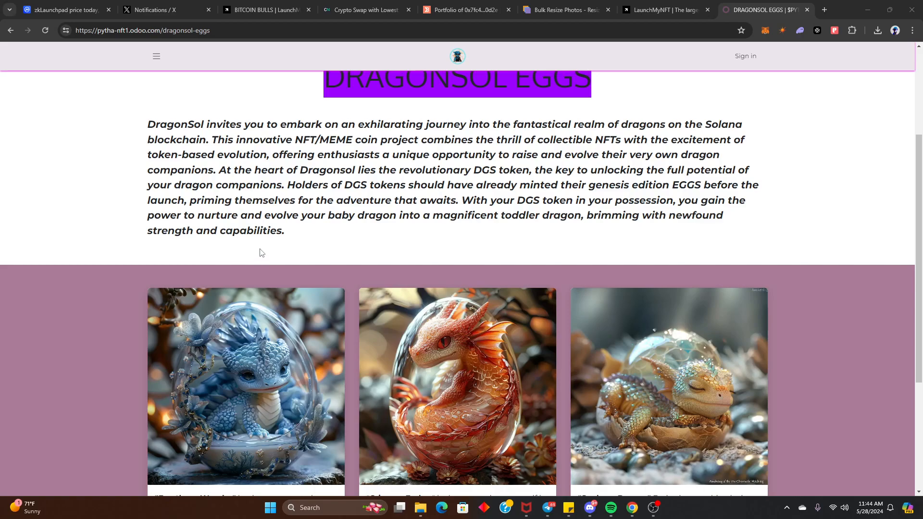
scroll(down, 3)
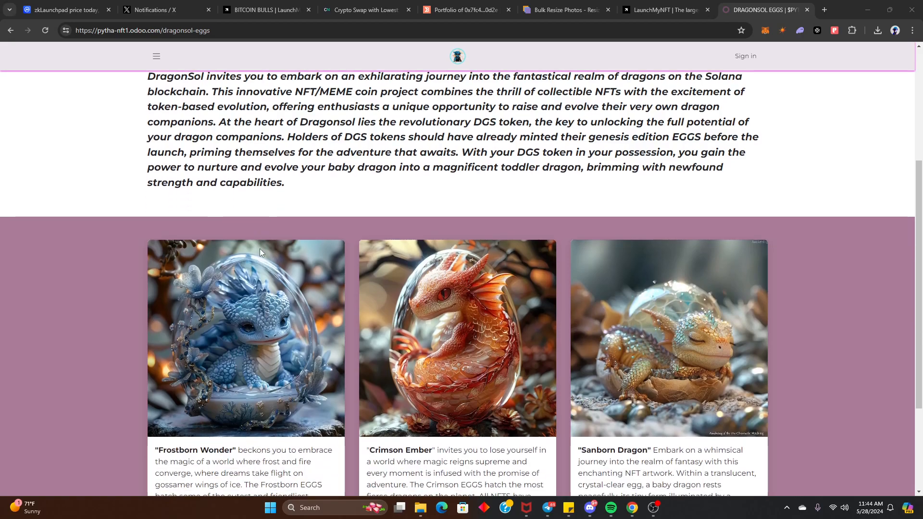
scroll(up, 3)
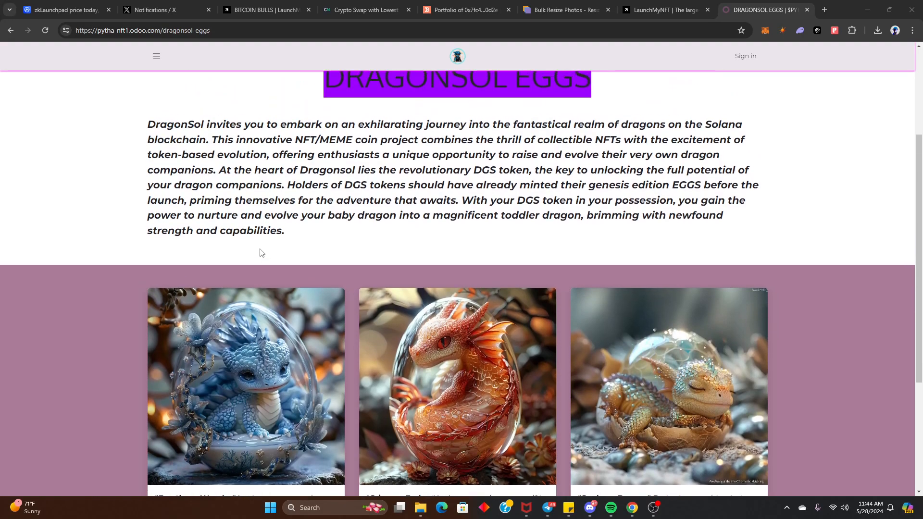
scroll(down, 3)
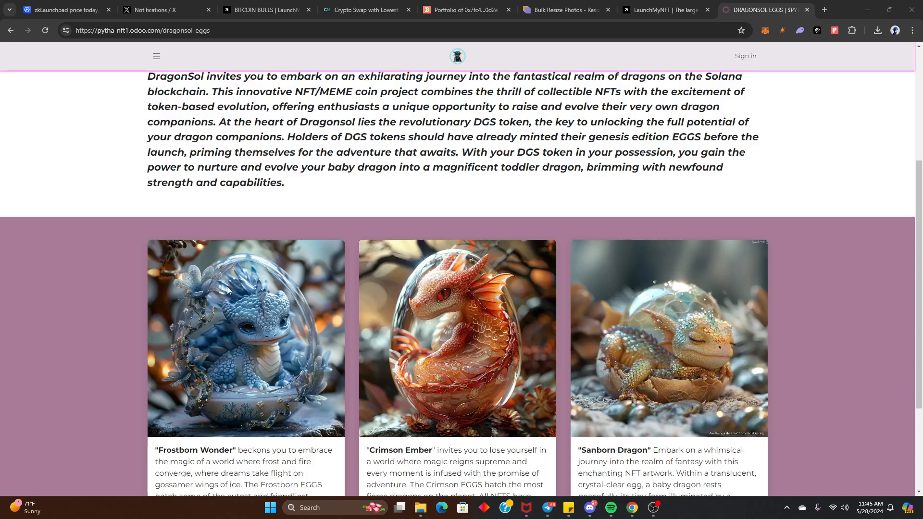
mouse_move(337, 241)
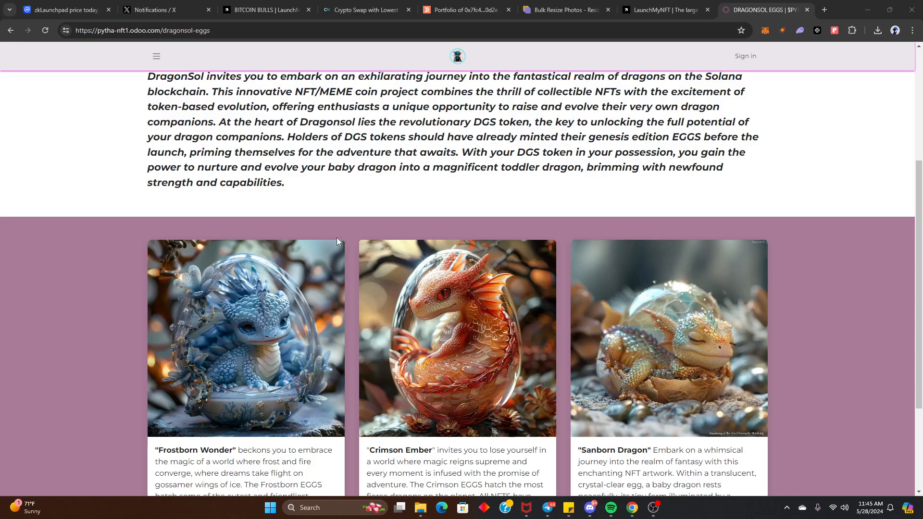
mouse_move(665, 10)
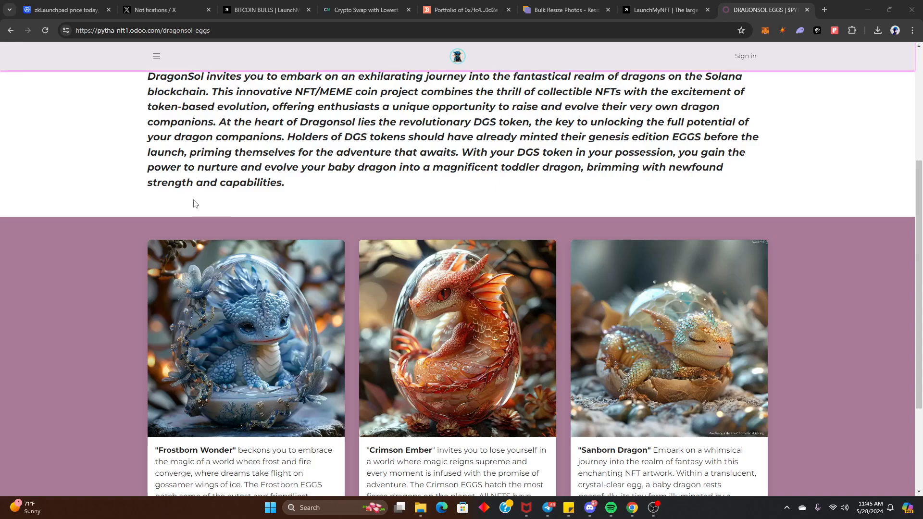
mouse_move(116, 266)
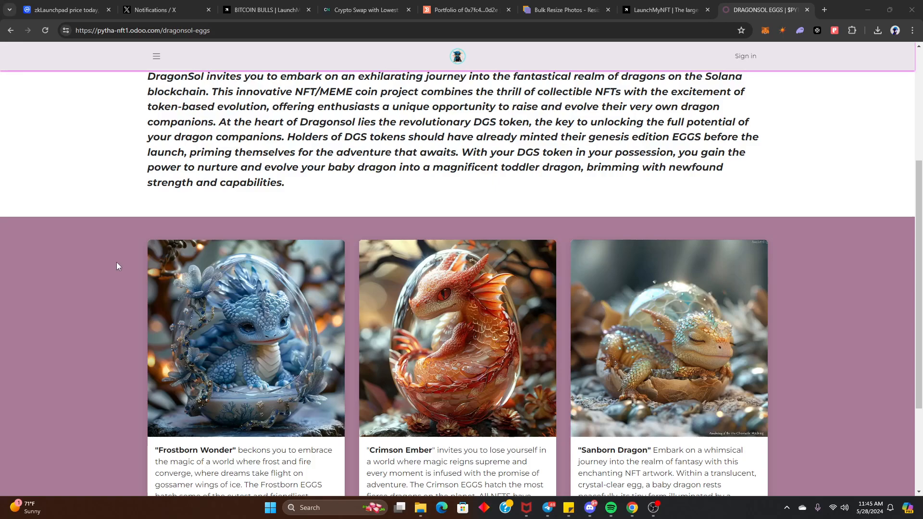
mouse_move(322, 195)
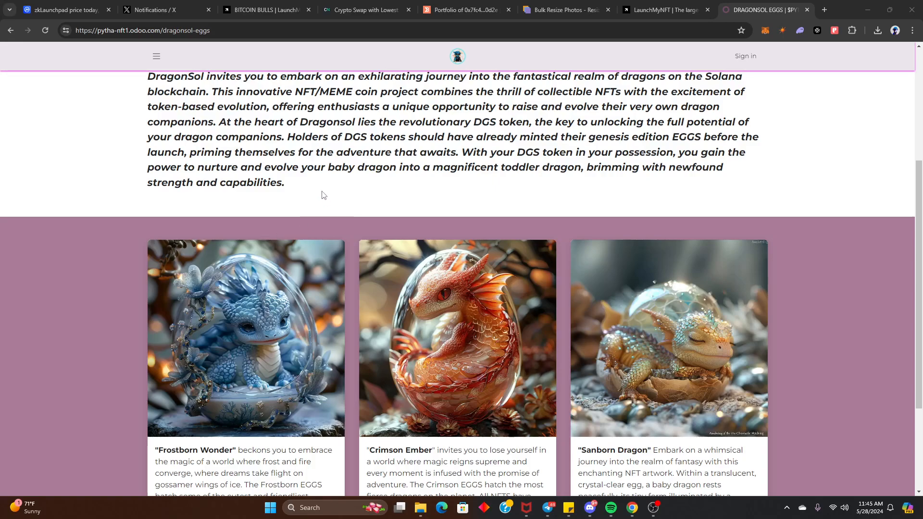
Step: Switch to Telegram and bring up the DragonSol Official group chat
scroll(up, 3)
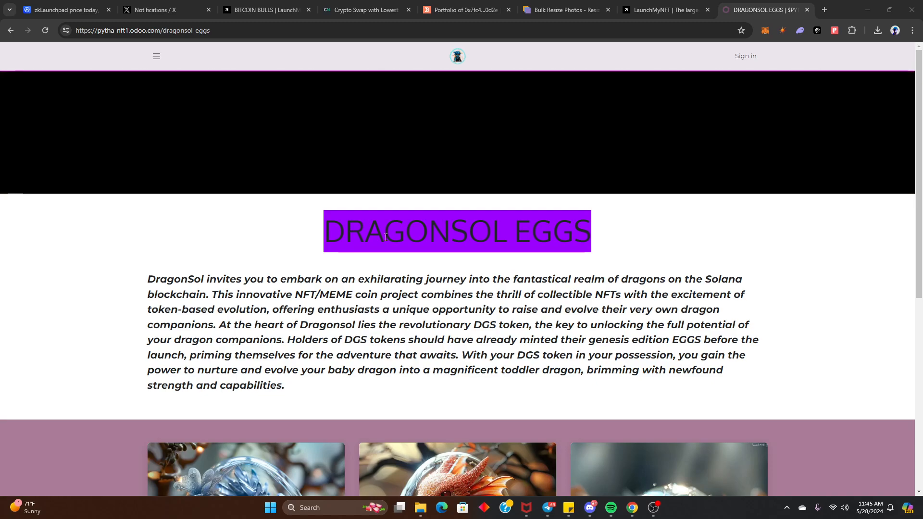
click(549, 507)
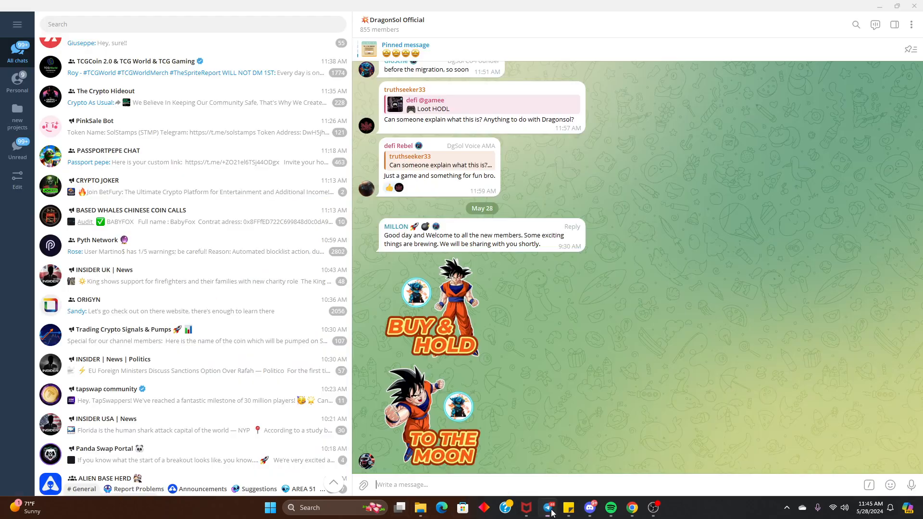
mouse_move(567, 270)
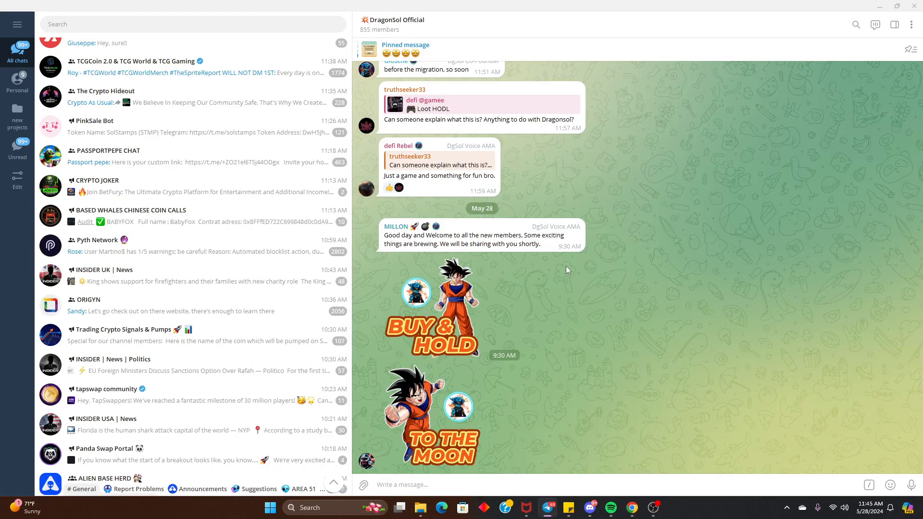
mouse_move(652, 506)
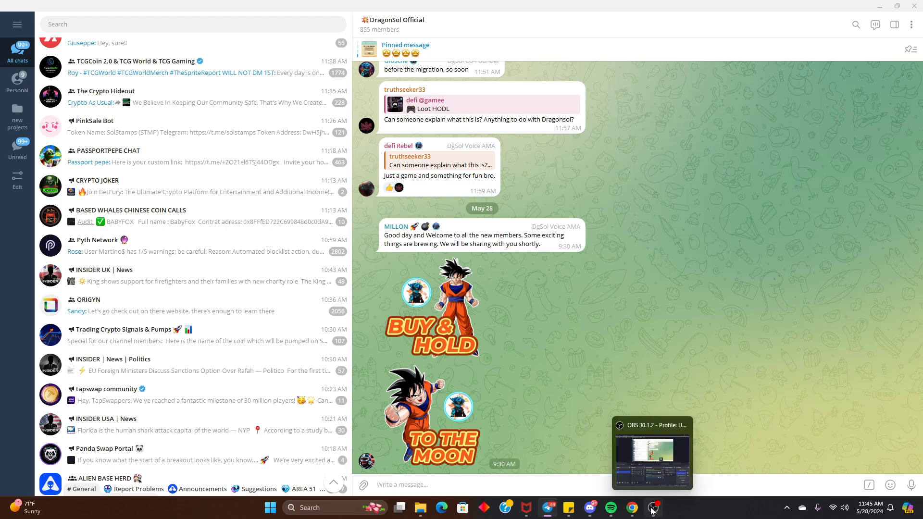
click(652, 453)
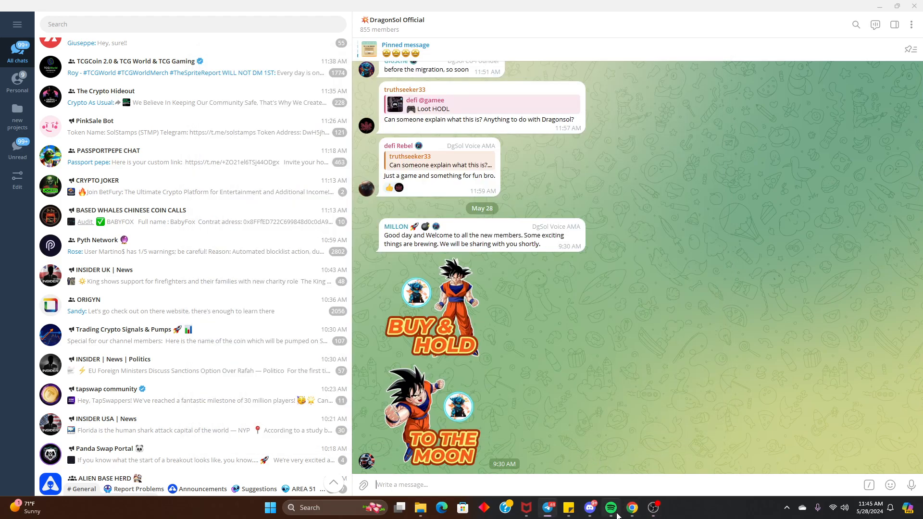
Step: Scroll the DragonSol Eggs page, resume the music, then switch to the LaunchMyNFT tab
click(631, 508)
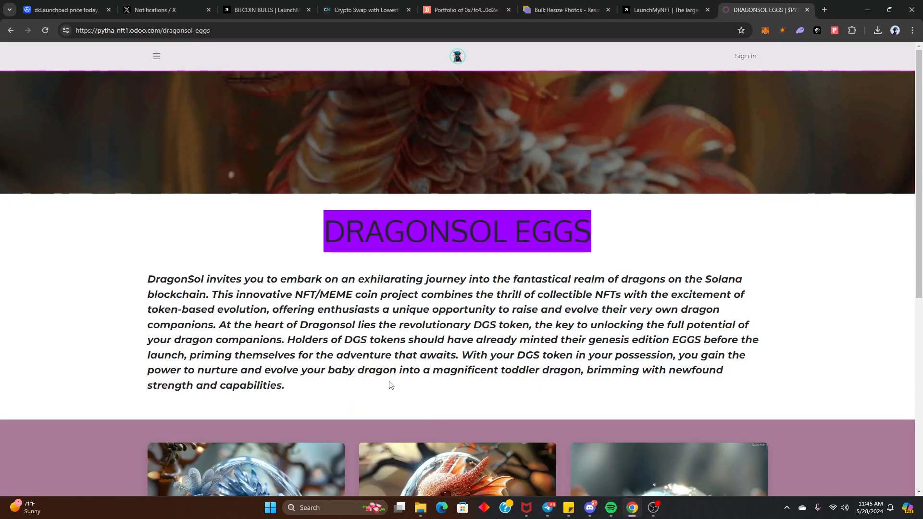
scroll(down, 3)
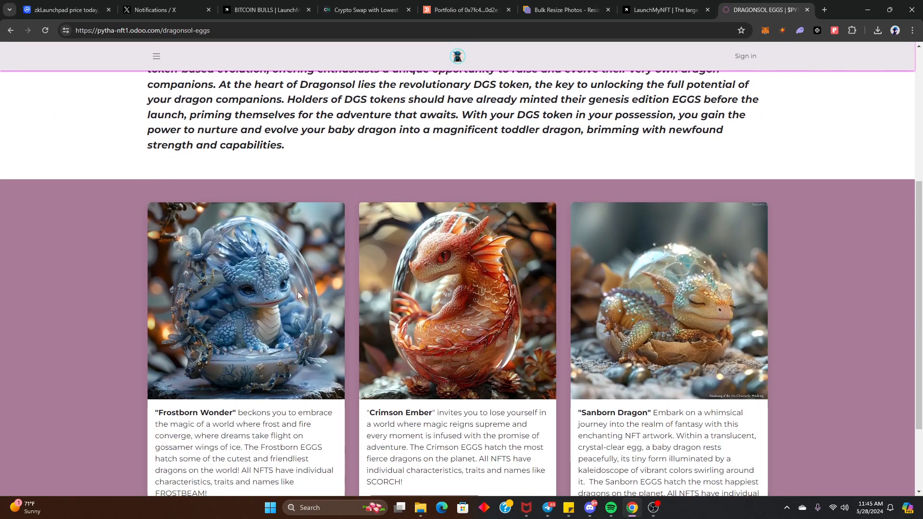
scroll(down, 3)
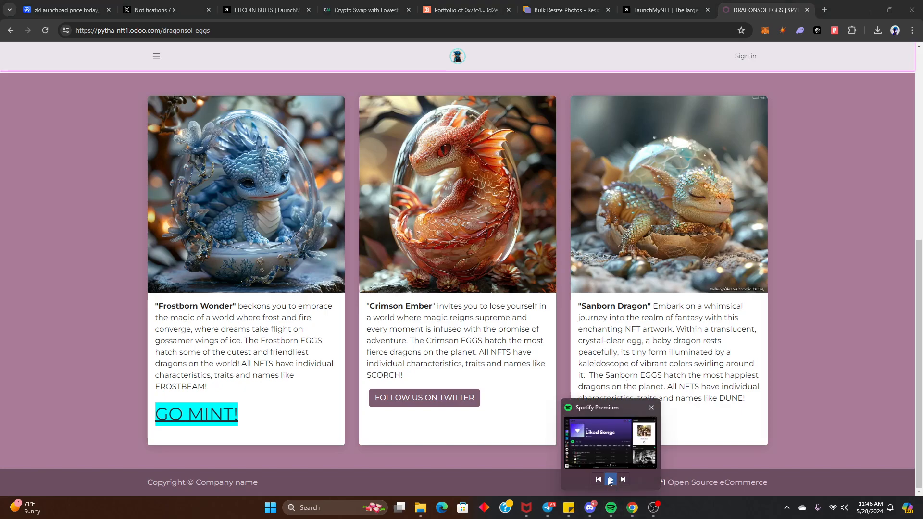
click(610, 478)
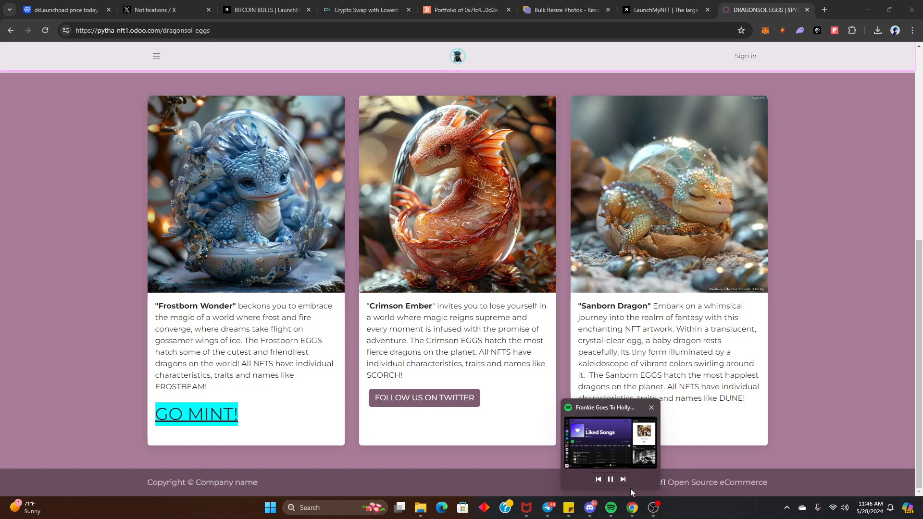
click(664, 9)
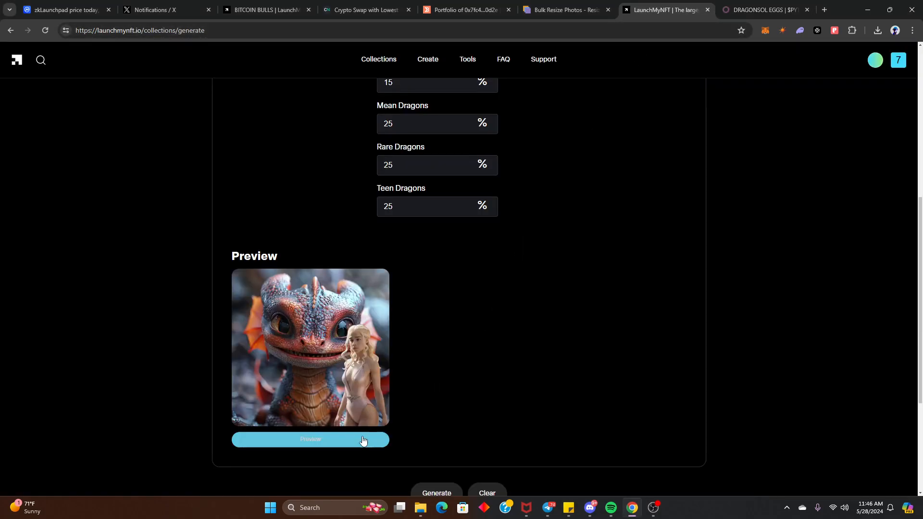
Step: Render seven random dragon-and-queen NFT previews
click(309, 439)
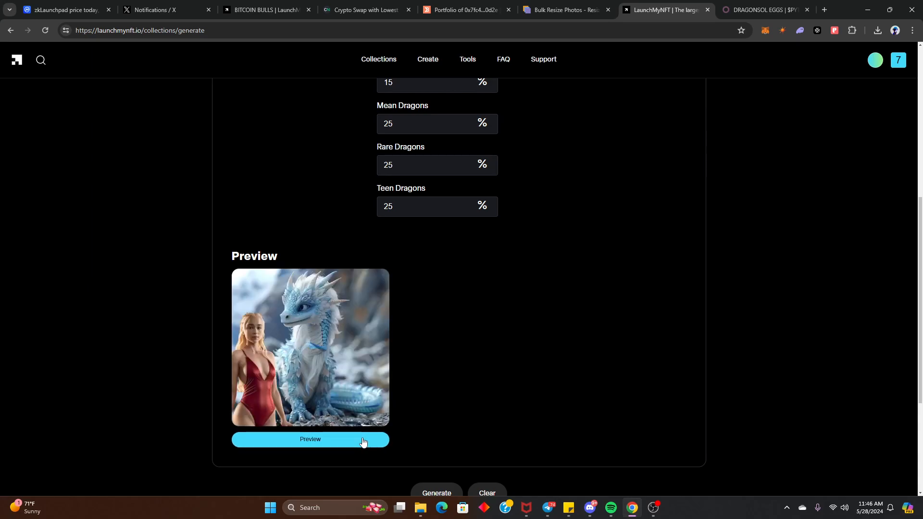
click(310, 438)
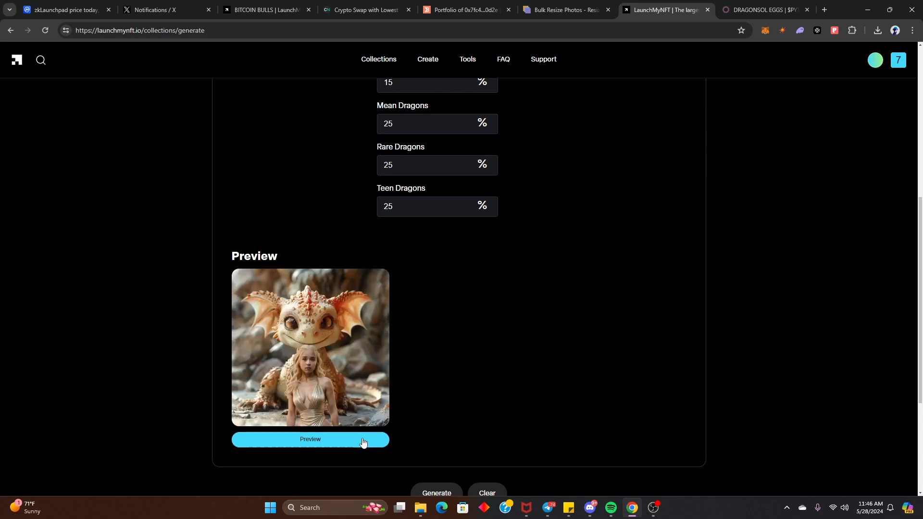
click(310, 438)
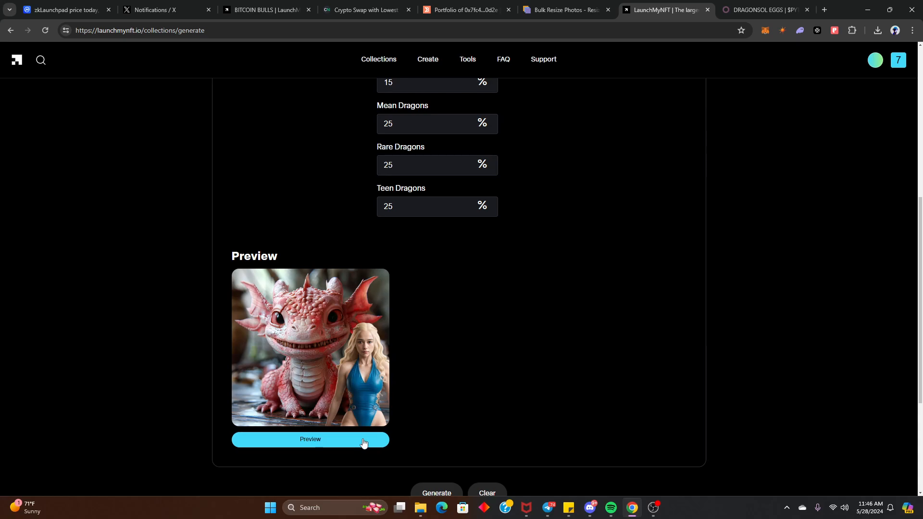
click(310, 439)
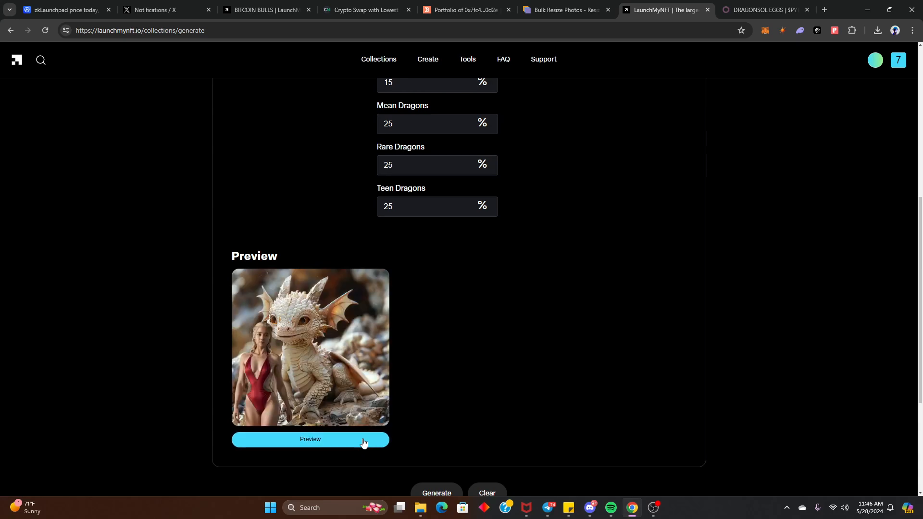
click(309, 441)
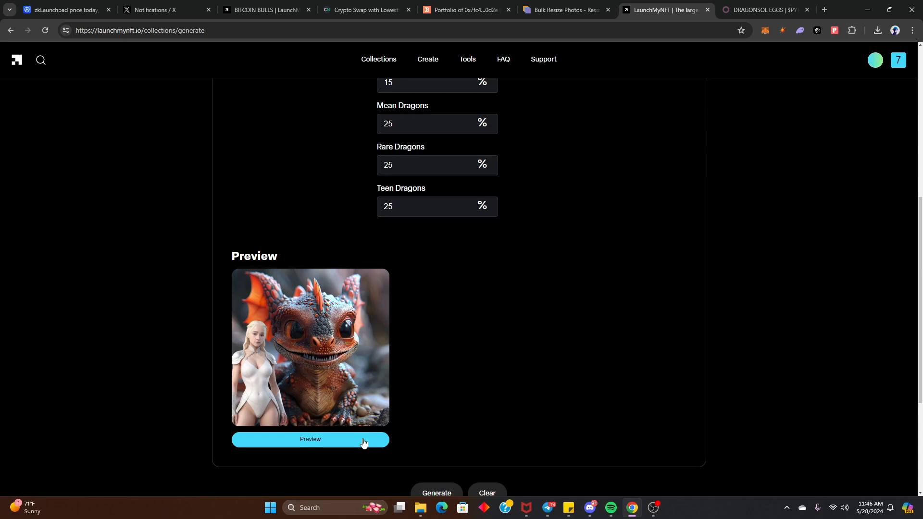
click(310, 438)
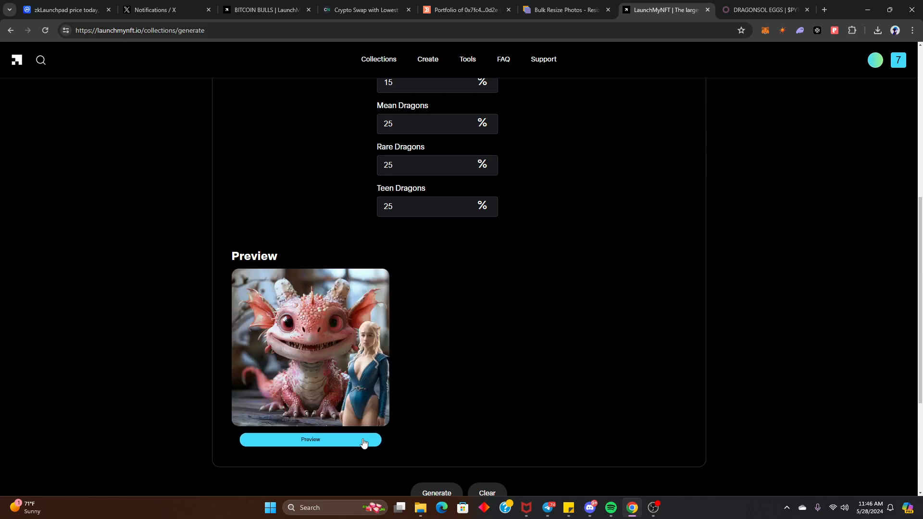
click(309, 439)
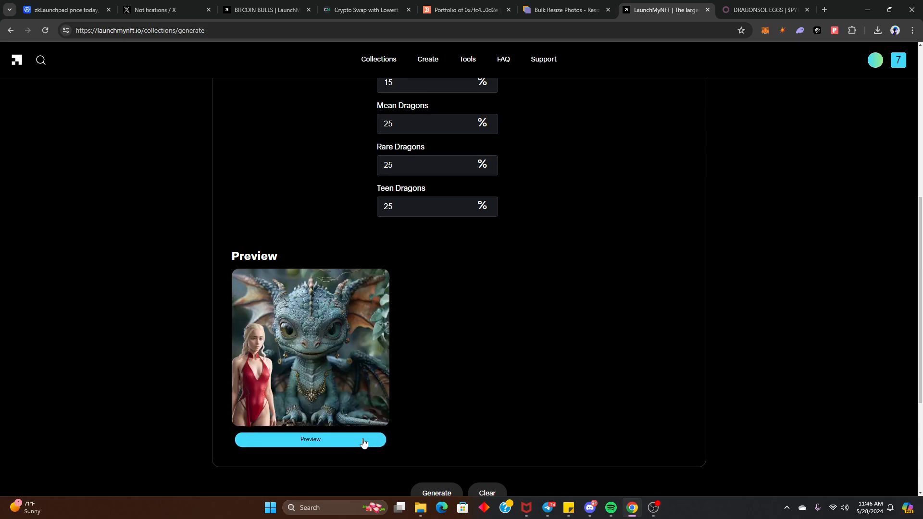
Step: Render seven more random NFT previews, then pause the background music
click(310, 439)
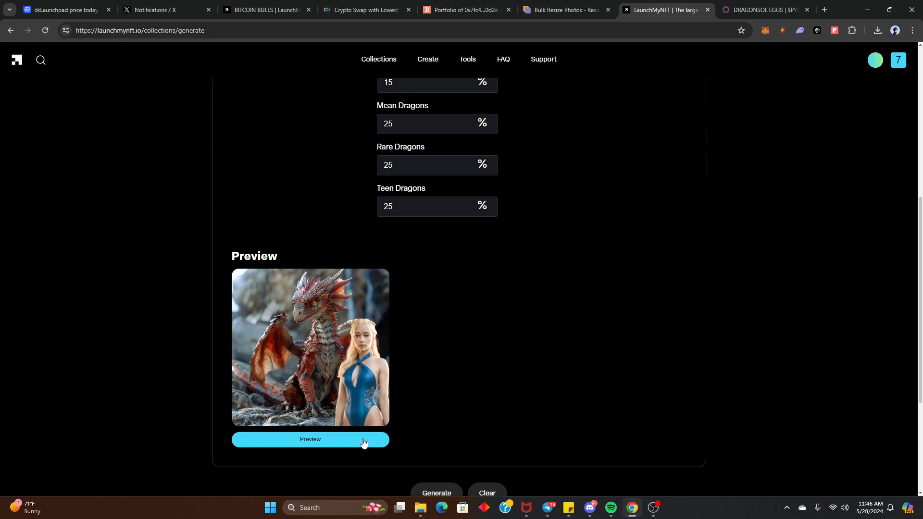
click(310, 439)
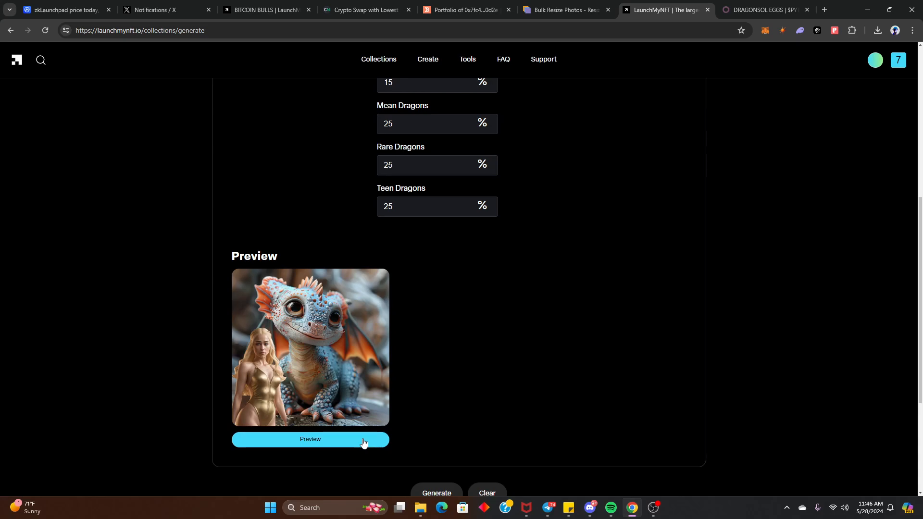
click(310, 439)
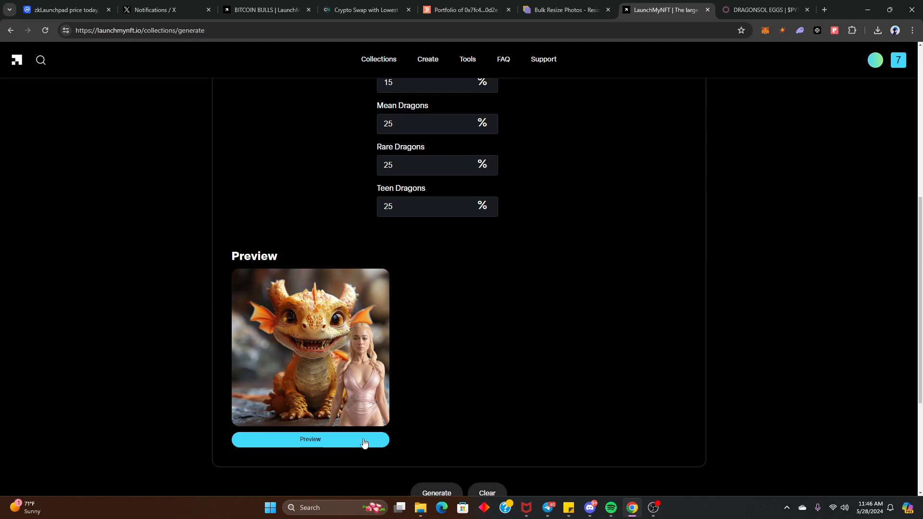
click(310, 439)
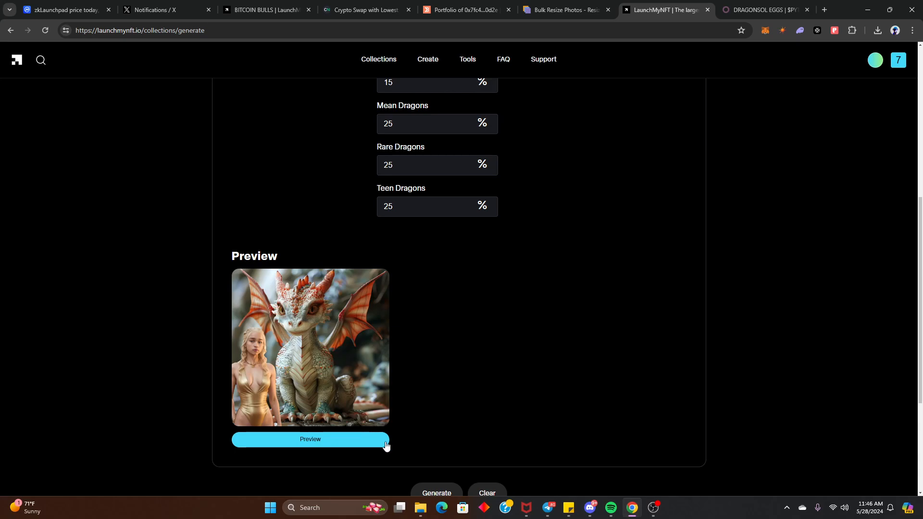
mouse_move(347, 448)
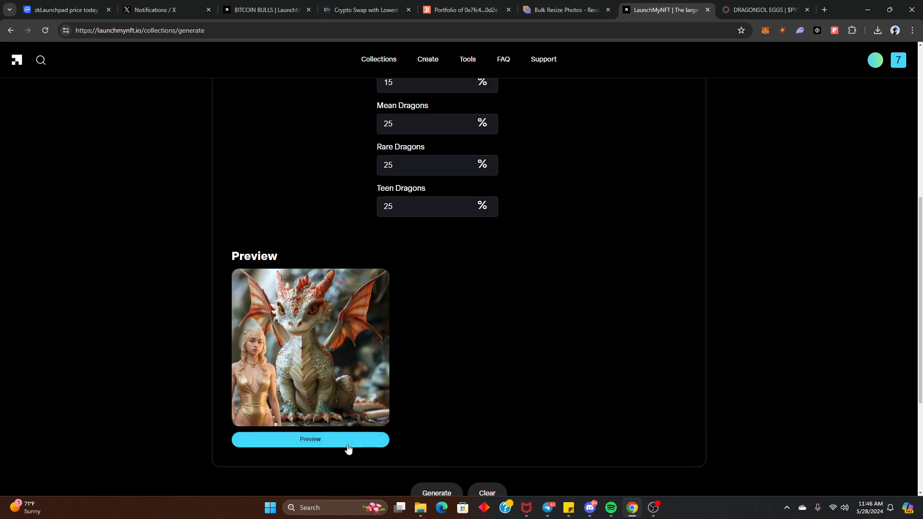
click(310, 438)
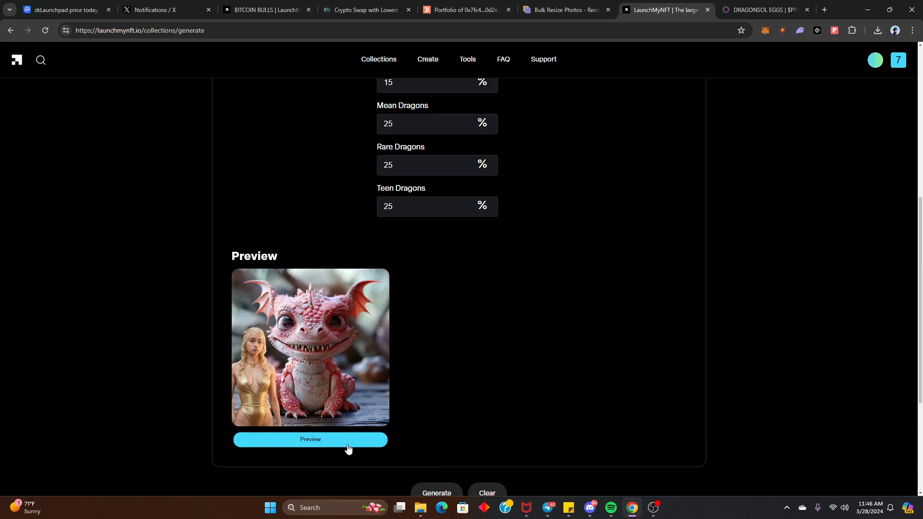
click(310, 439)
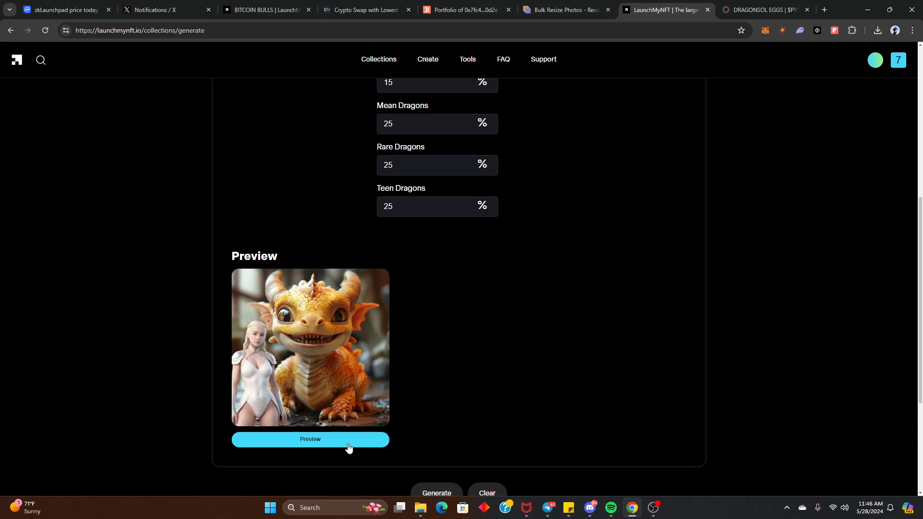
click(309, 439)
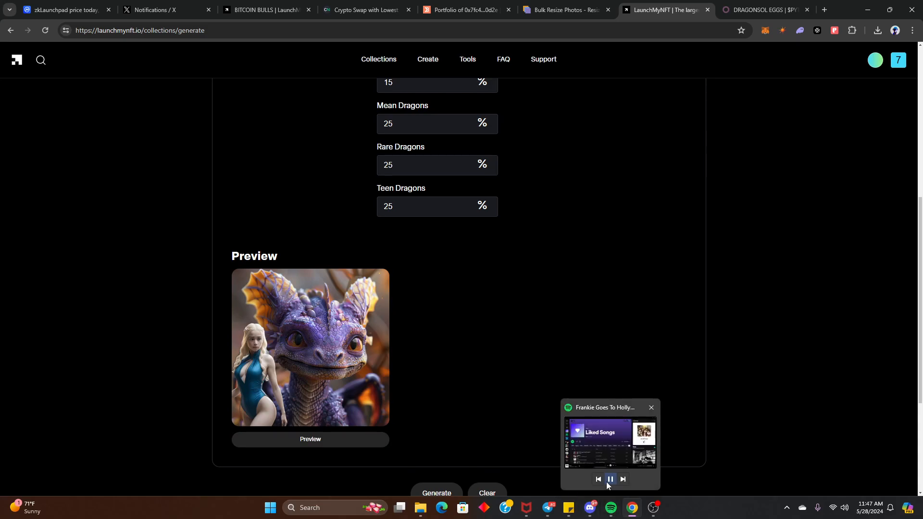
click(651, 407)
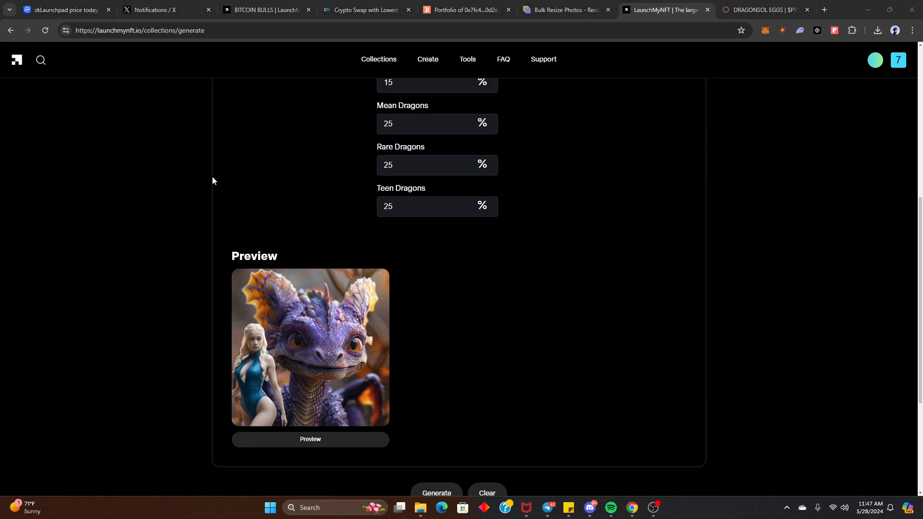
Step: Generate five more random dragon-and-queen NFT previews
click(310, 439)
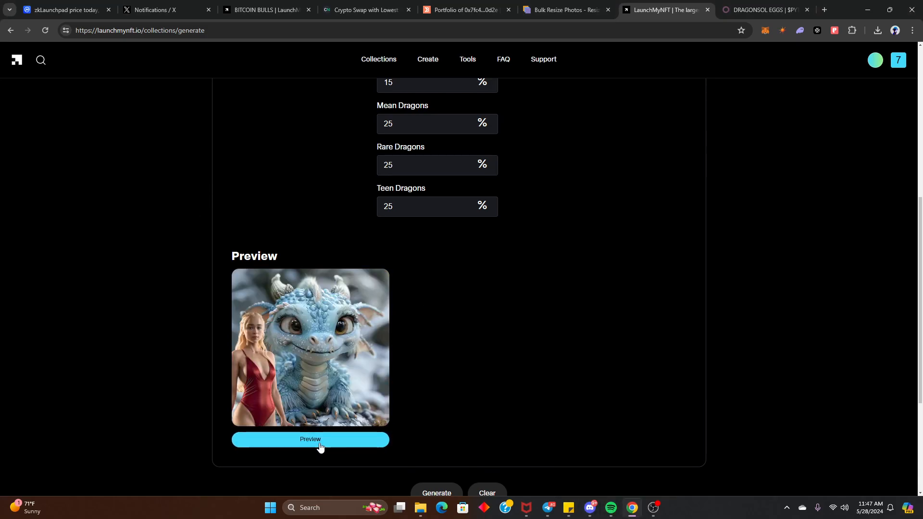
click(310, 438)
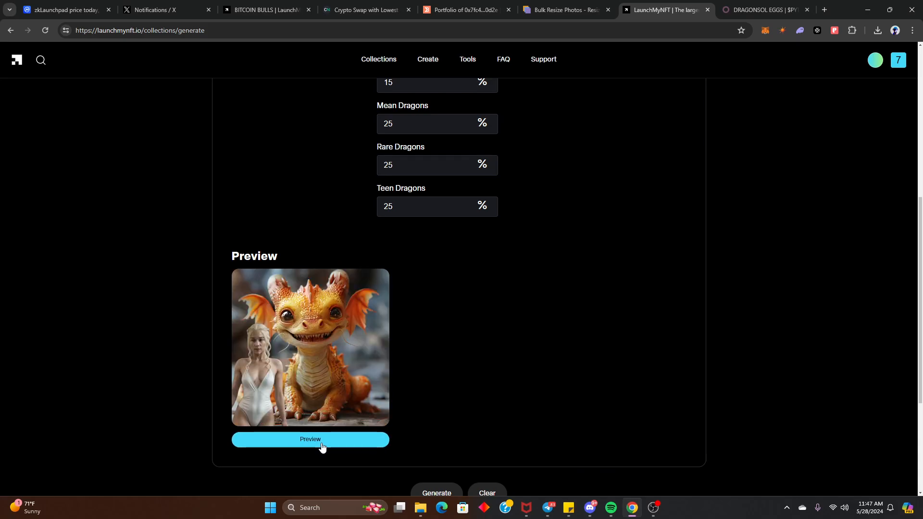
click(310, 439)
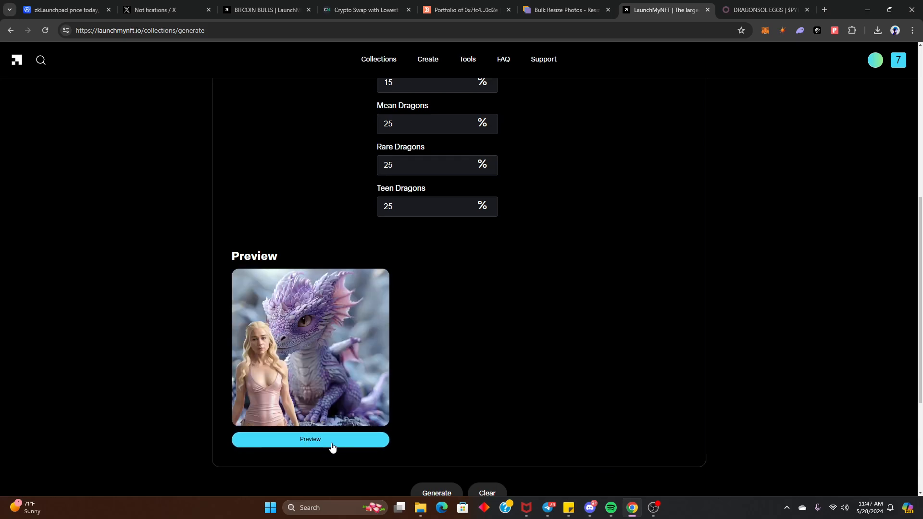
click(309, 439)
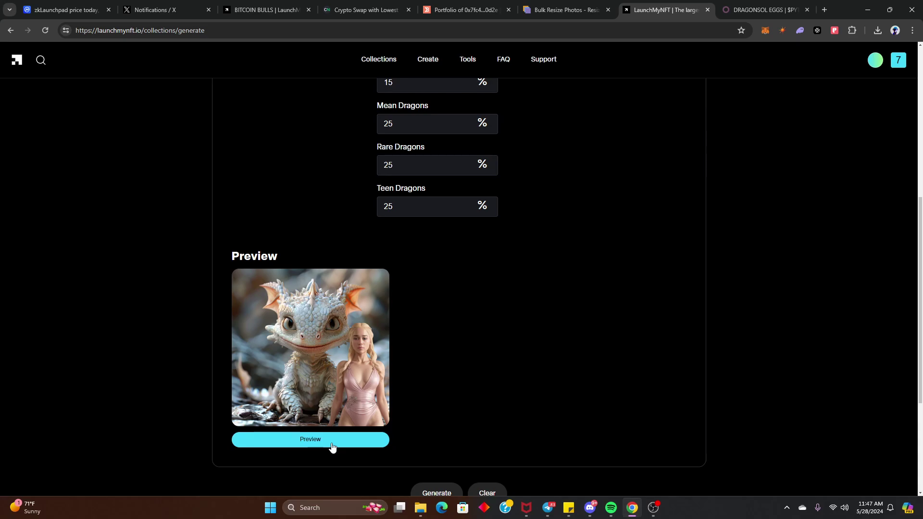
click(310, 439)
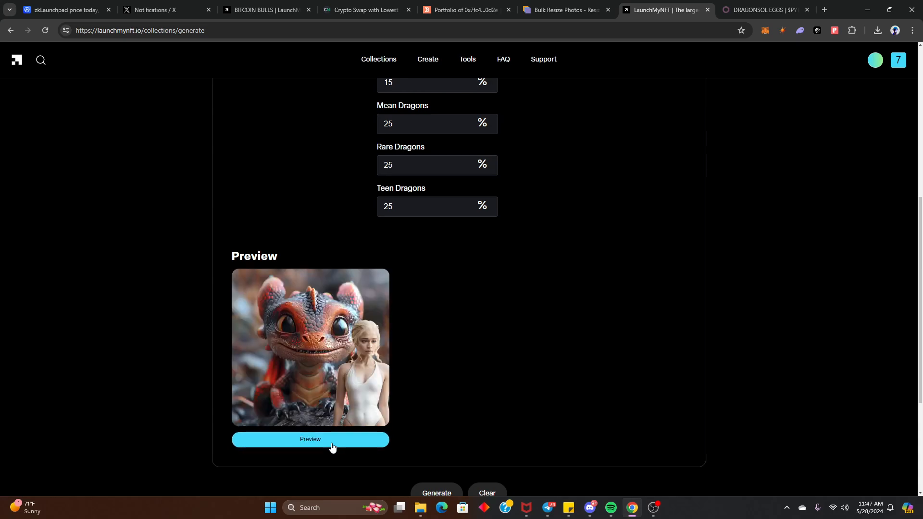
Step: Generate four more previews, then bring up Spotify's Liked Songs playlist
click(310, 438)
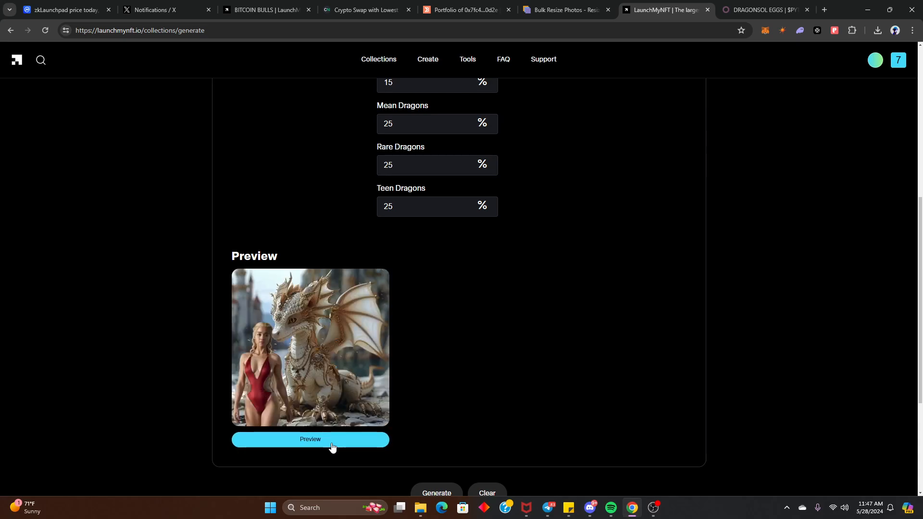
click(310, 438)
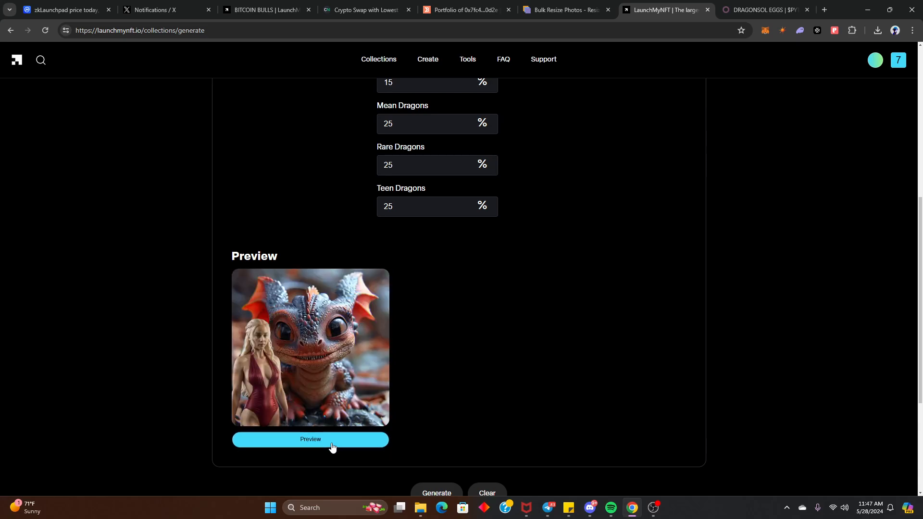
click(310, 439)
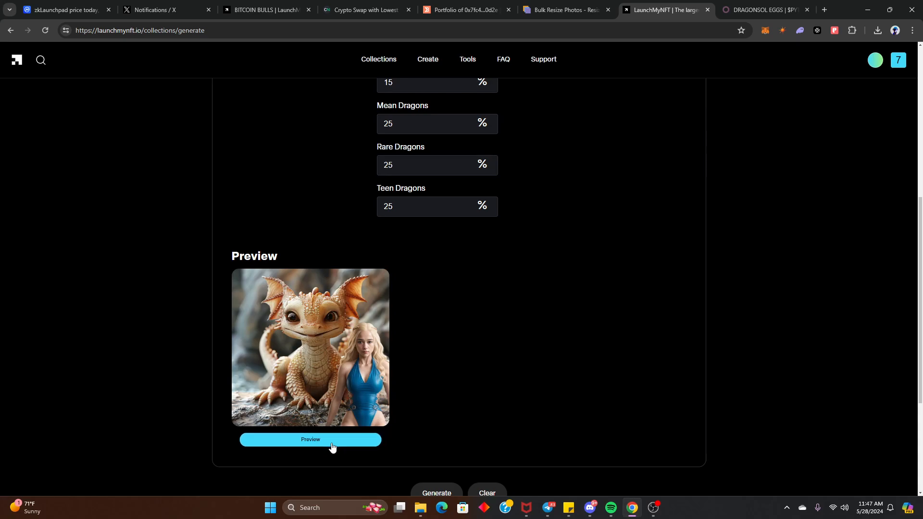
click(310, 439)
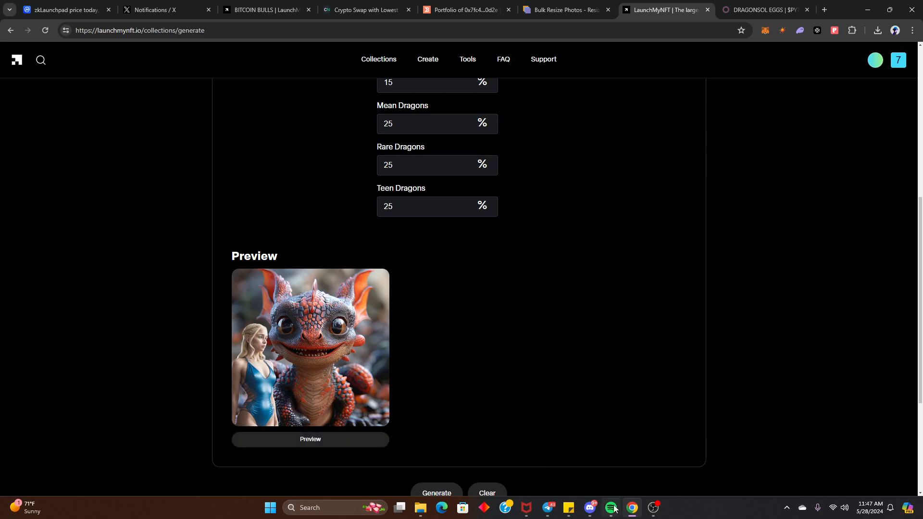
click(610, 507)
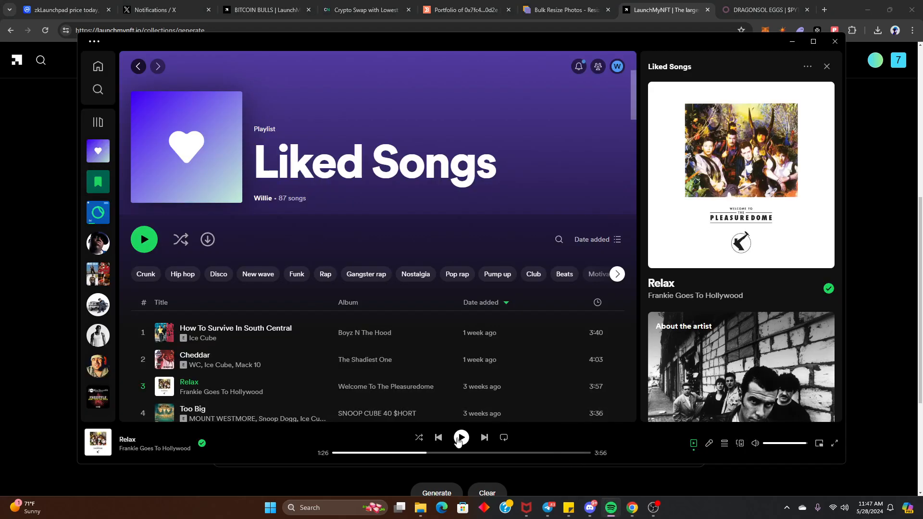